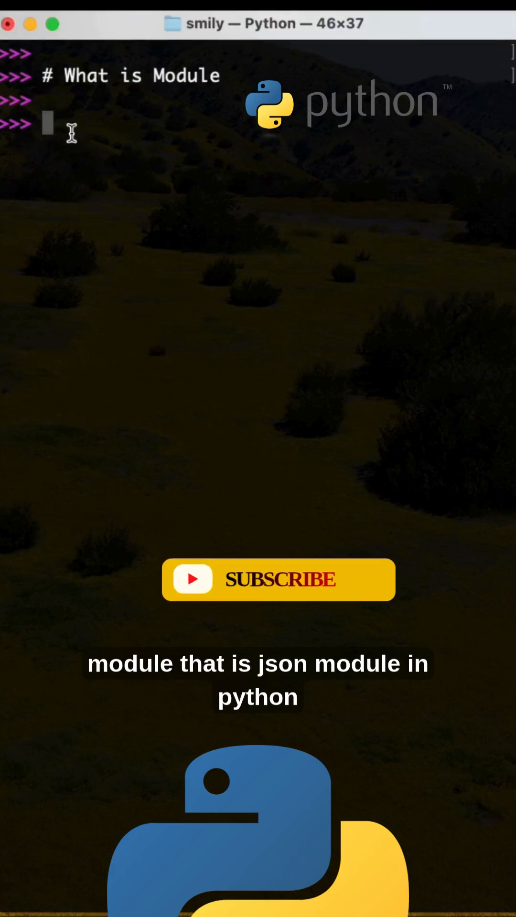
Step: Enter the comment line #JSON module python at the >>> prompt
text(#JSON module python)
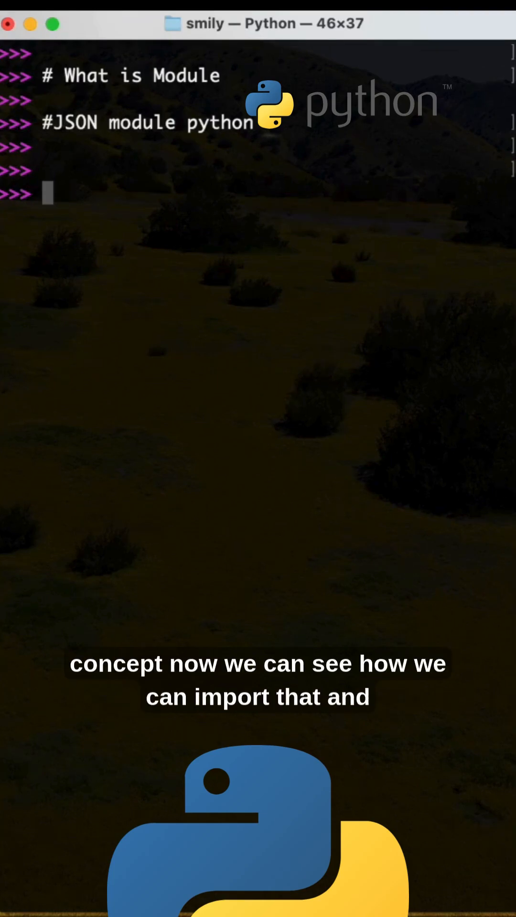
Step: Run import json to load the json module
text(import json)
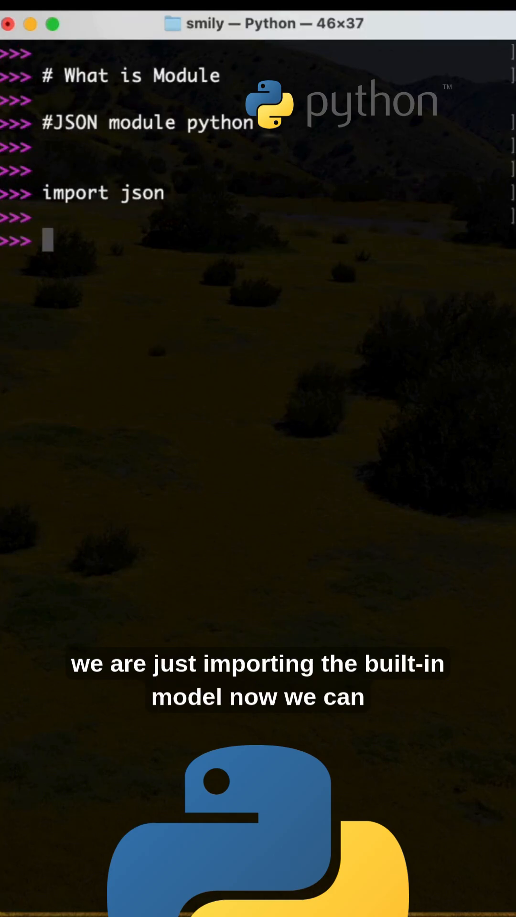
Step: Define data as the dict {"name":"Alice","age":23}
text(data)
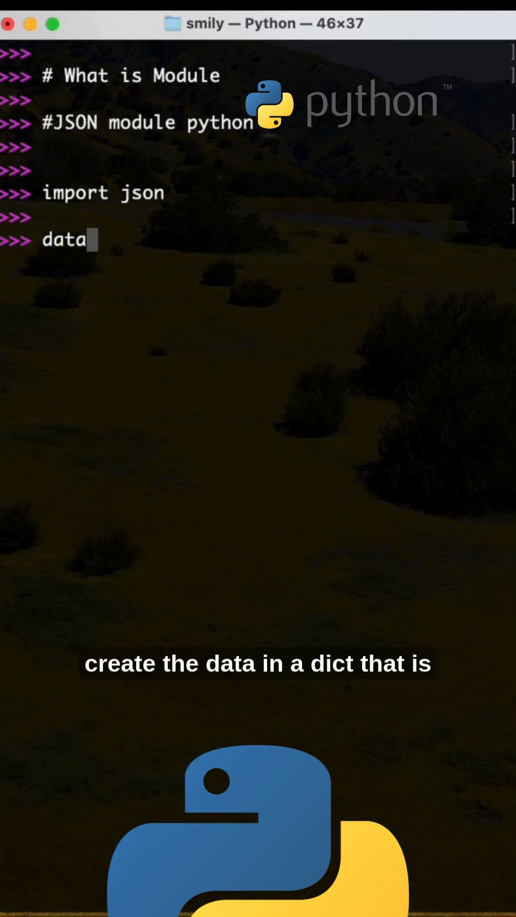
text(={)
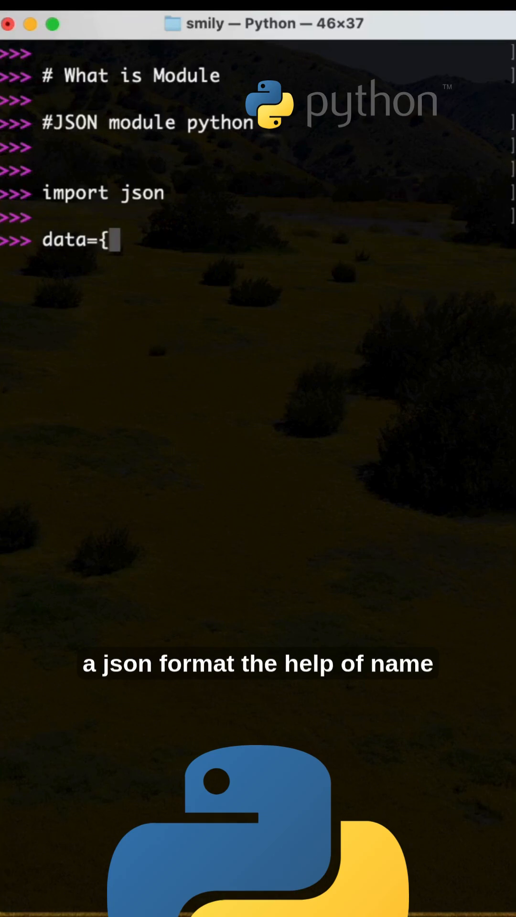
text("name)
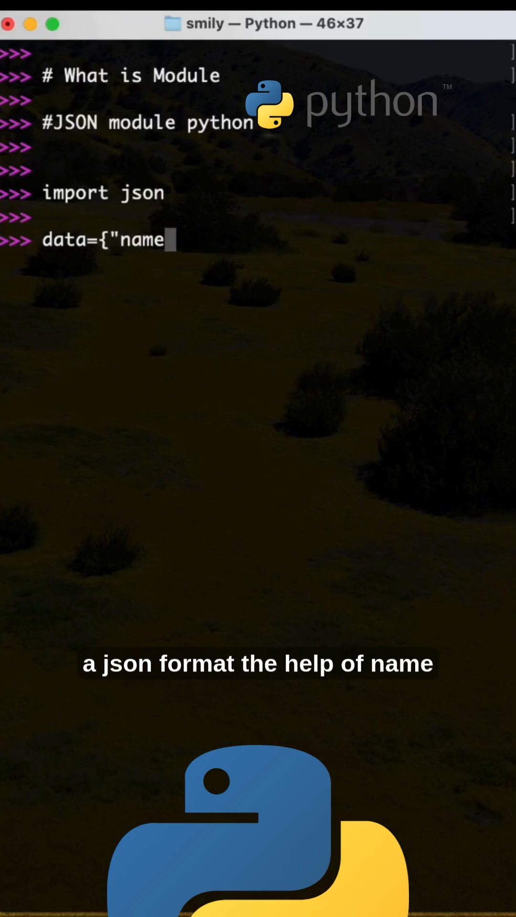
text(":")
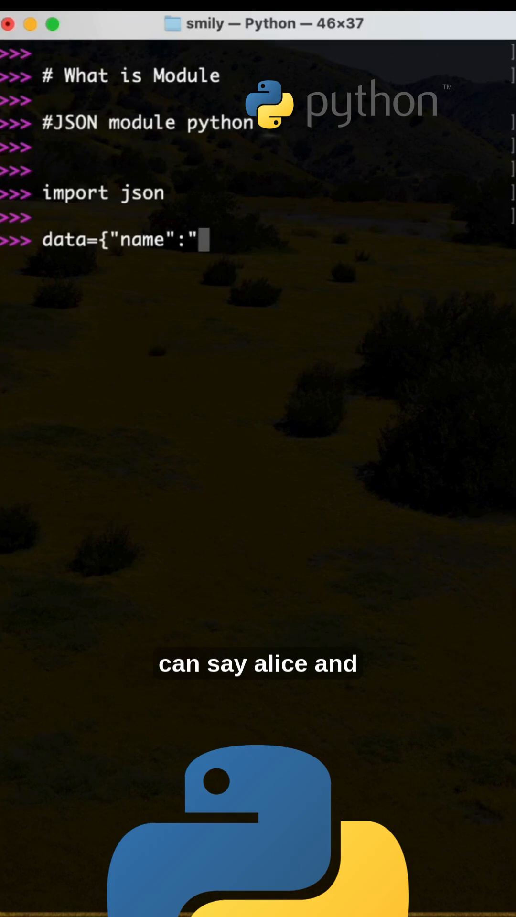
text(Alice)
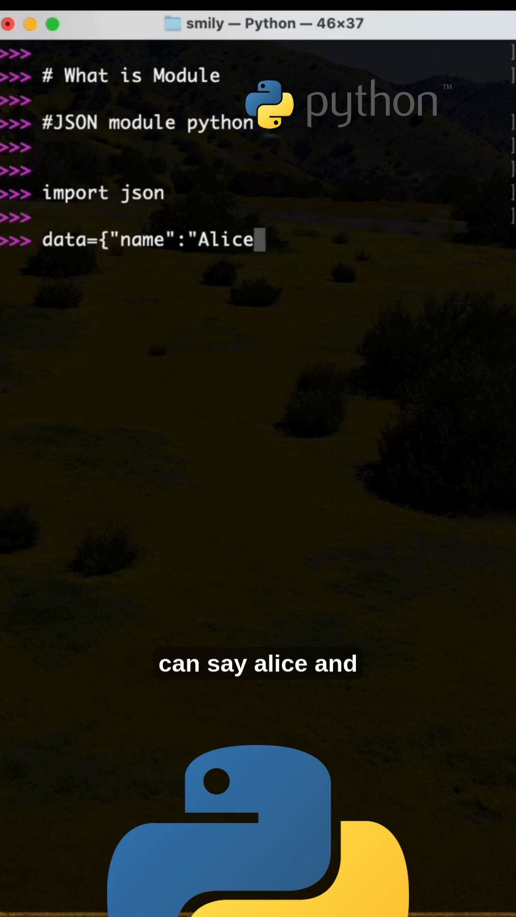
text(","age)
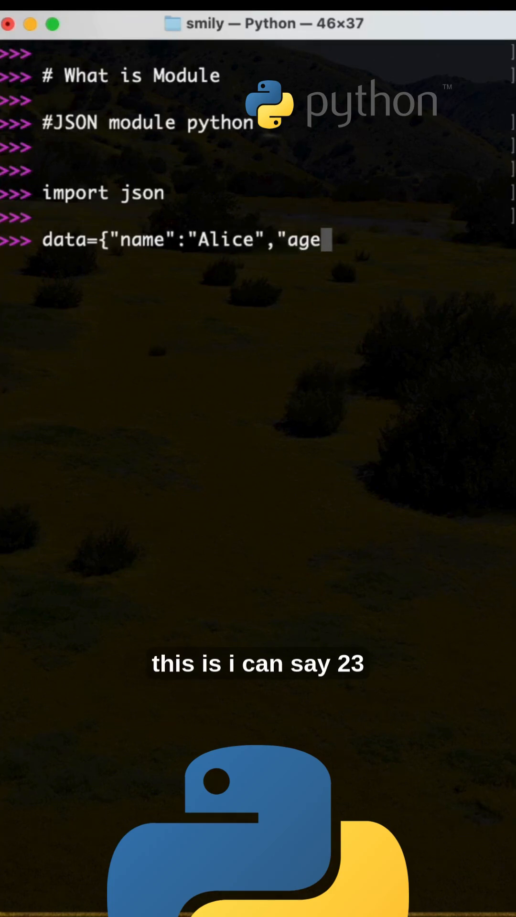
text(":23)
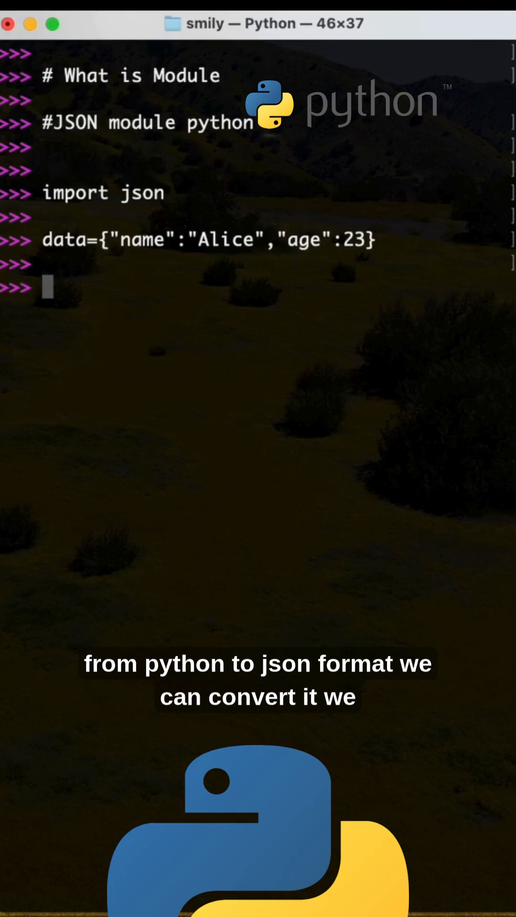
Step: Define json_str as json.dumps(data) to serialize the dict to a JSON string
text(json_str=)
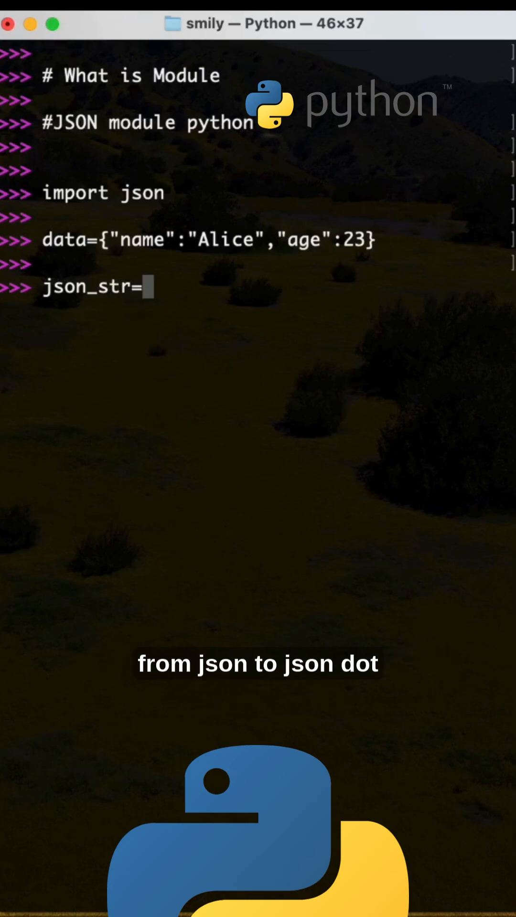
text(json.)
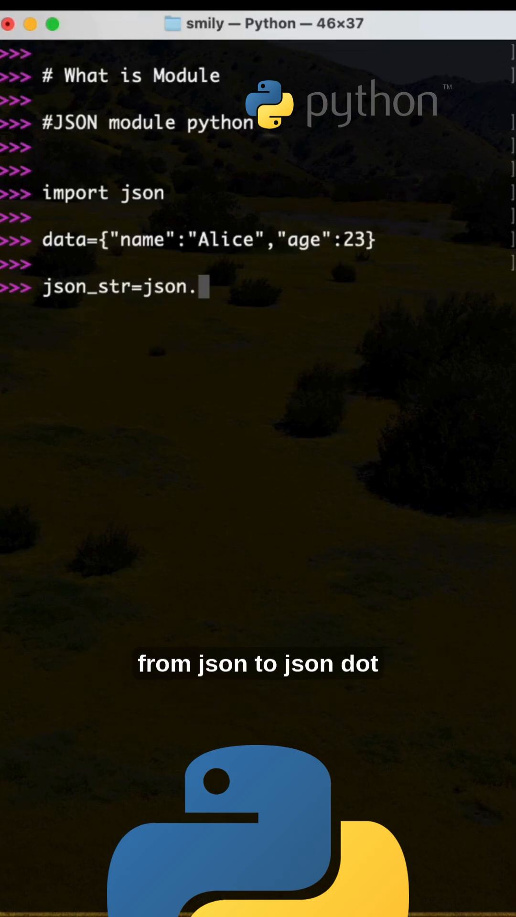
text(dumps()
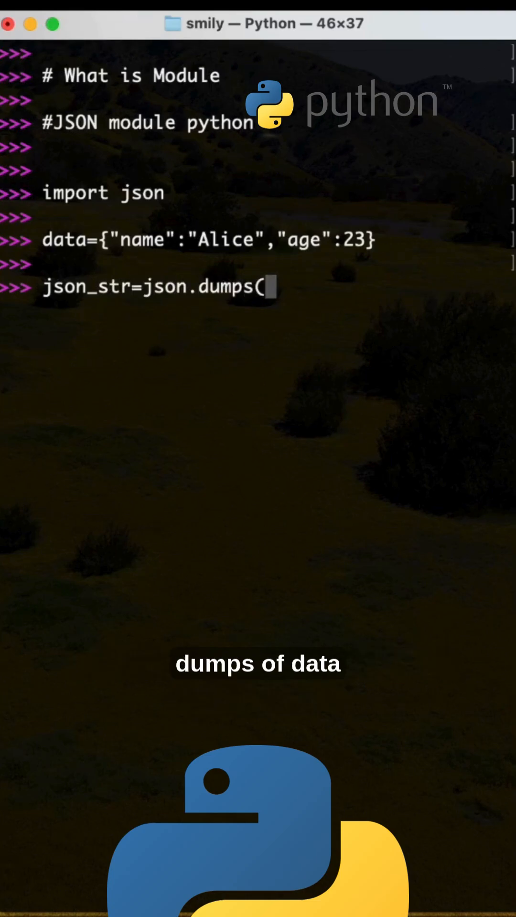
text(data))
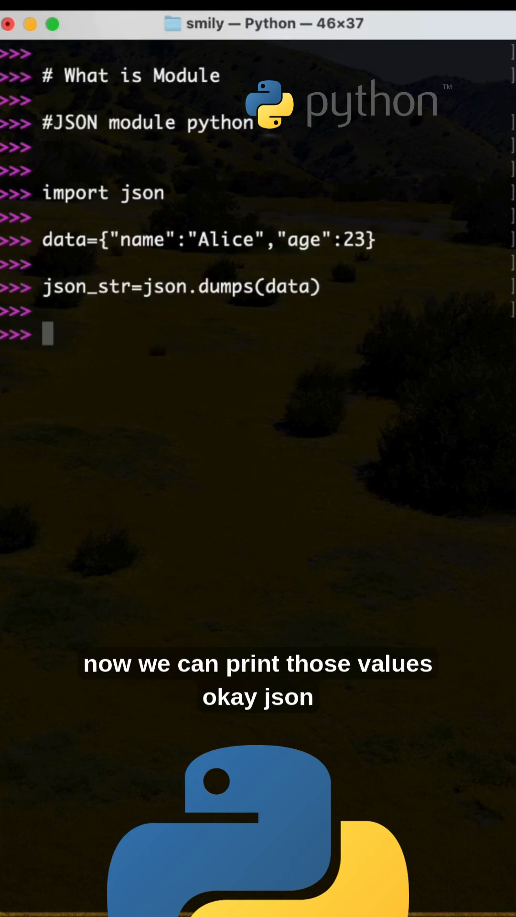
Step: Run print("JSON",json_str) to output JSON {"name": "Alice", "age": 23}
text(print()
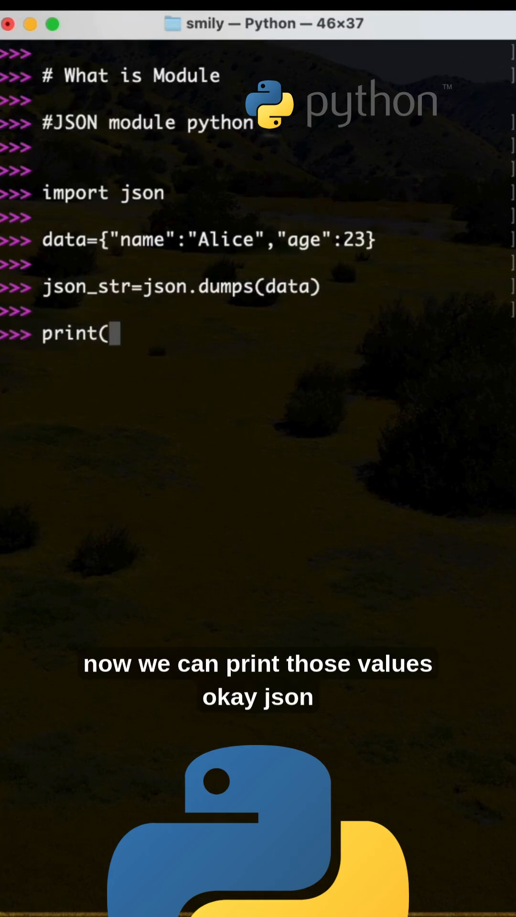
text("JSO)
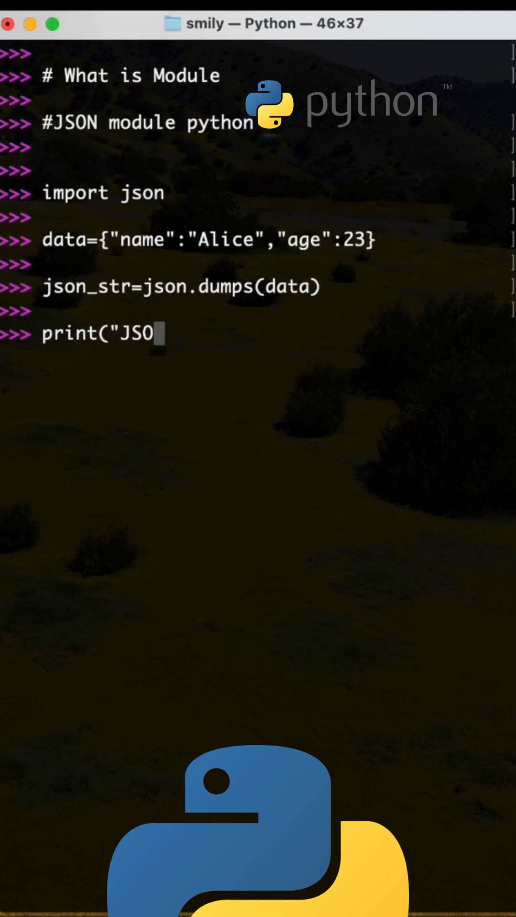
text(N")
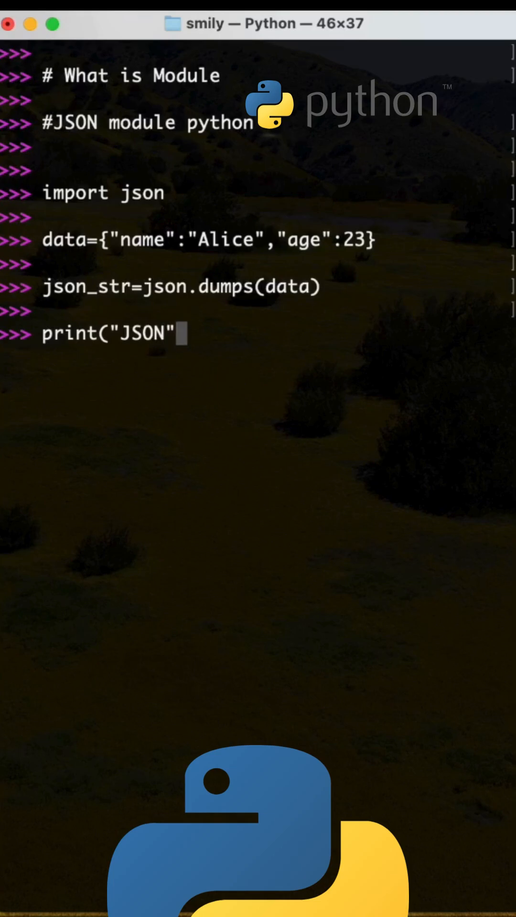
text(,)
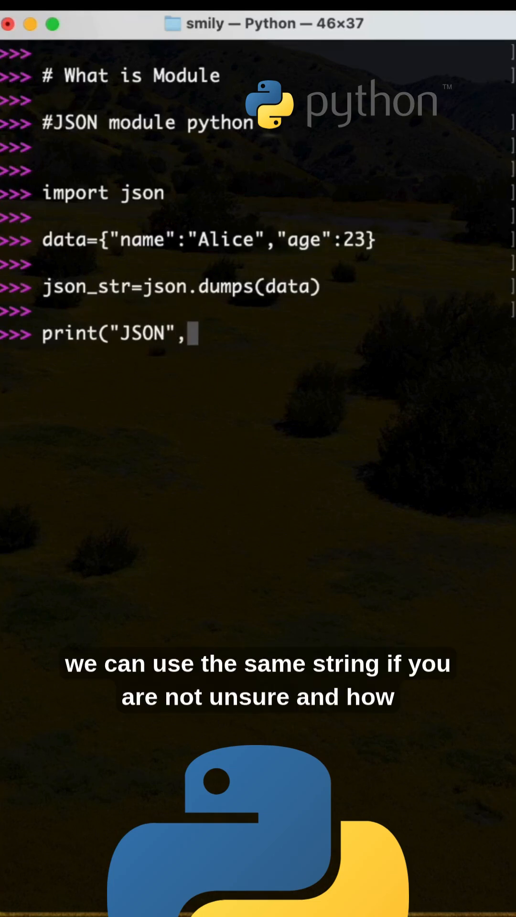
double_click(90, 293)
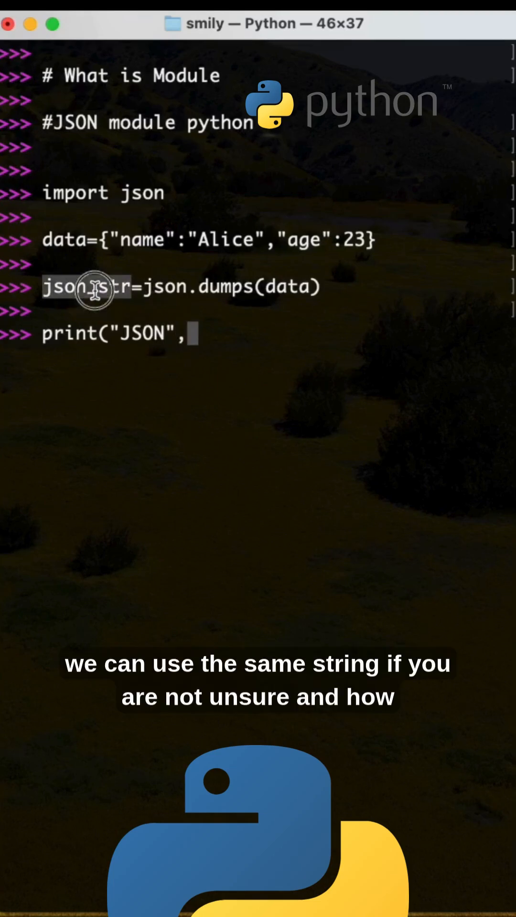
text(json_str))
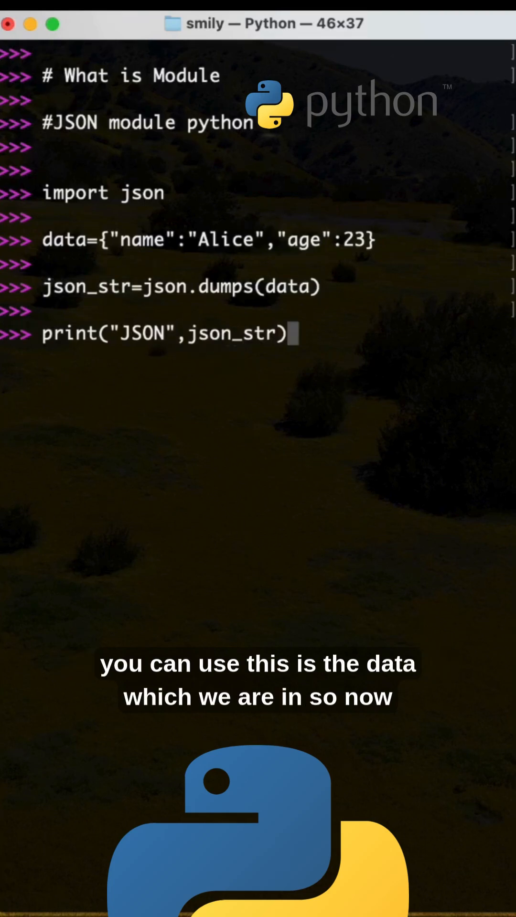
key(Enter)
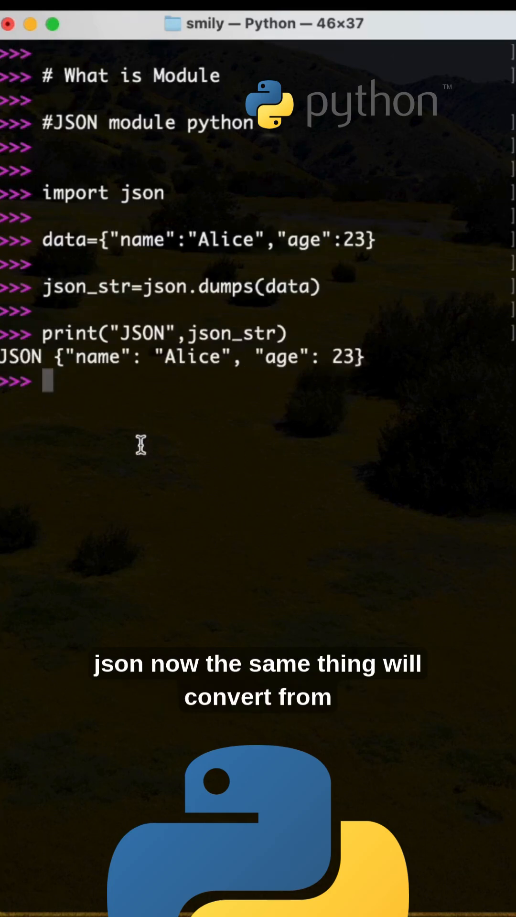
Step: Add the comment line #json to python after a blank prompt
key(enter)
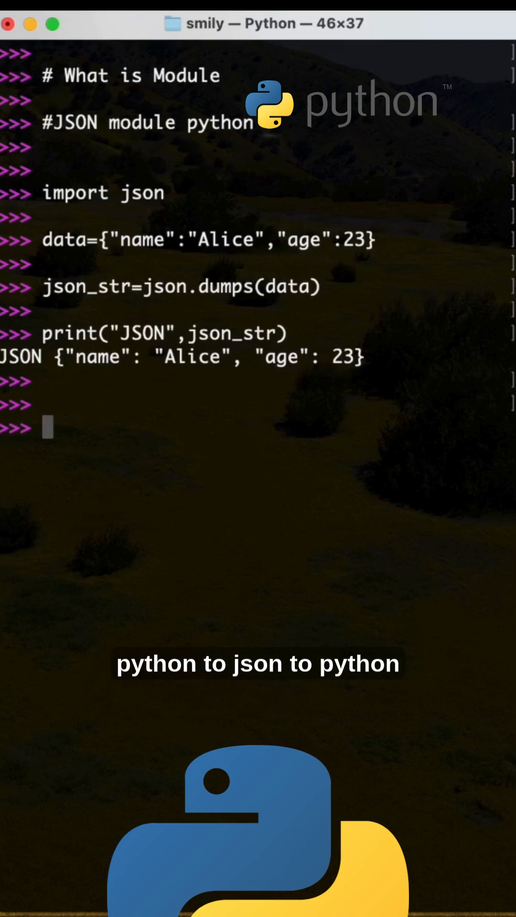
text(#)
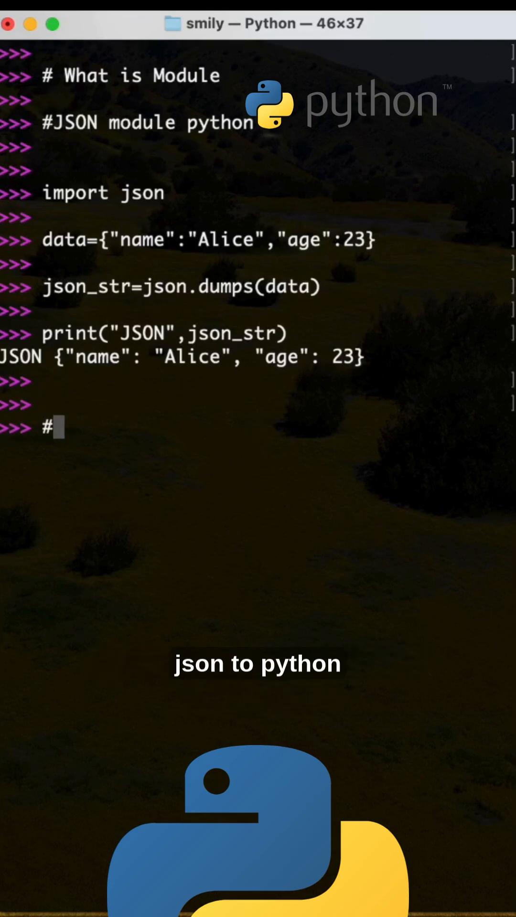
text(json to python)
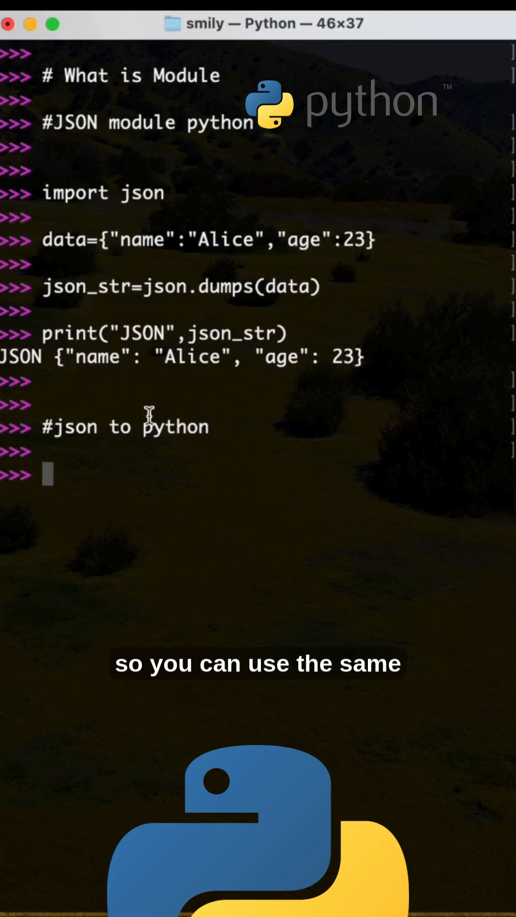
Step: Write parsed=json.loads(json_str) to parse the string back into a dictionary
text(parsed=)
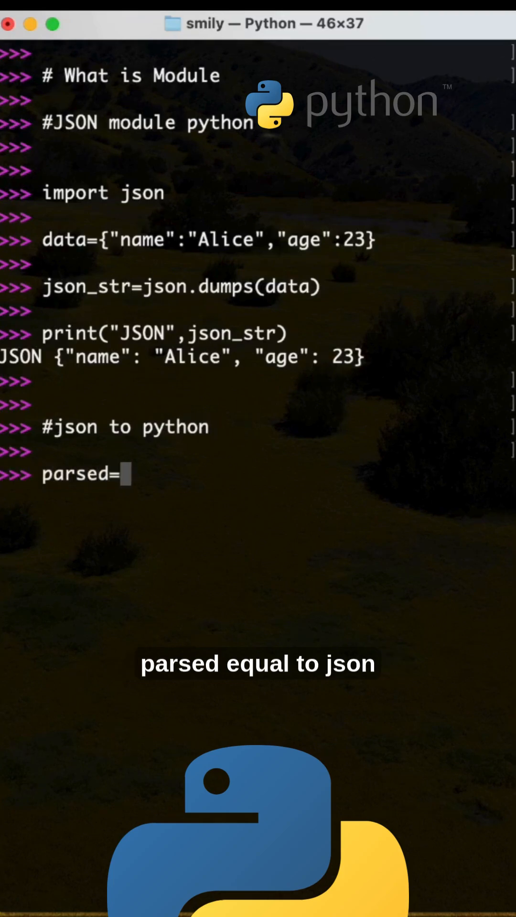
text(json.)
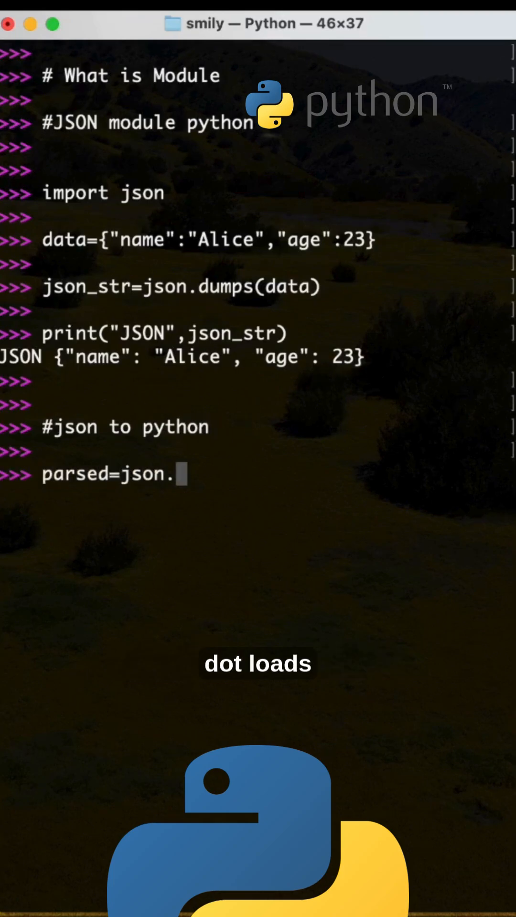
text(loads()
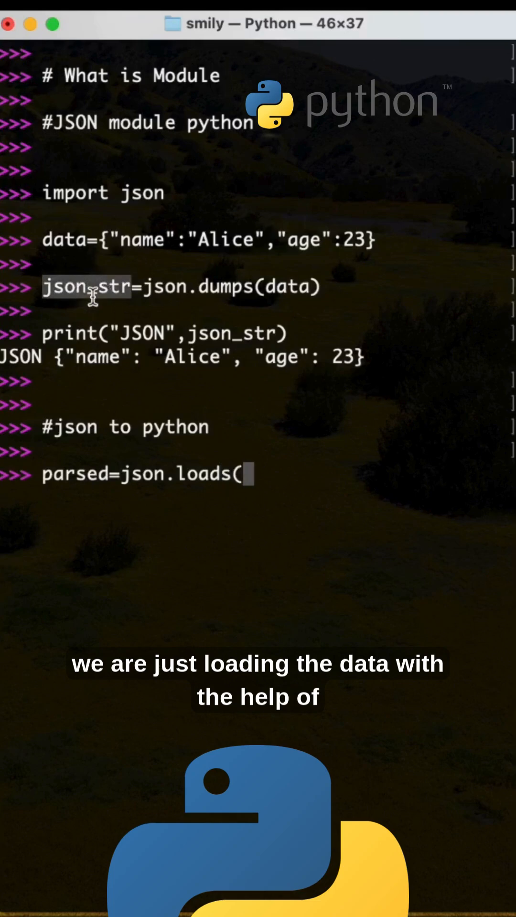
text(json_str))
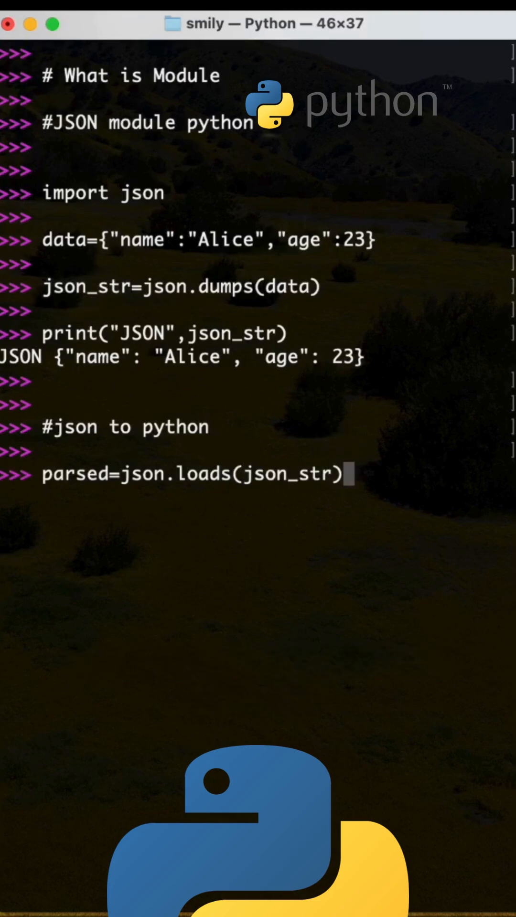
Step: Write print("Name:",parsed["name"]) to show the name value from the parsed dict
text(pr)
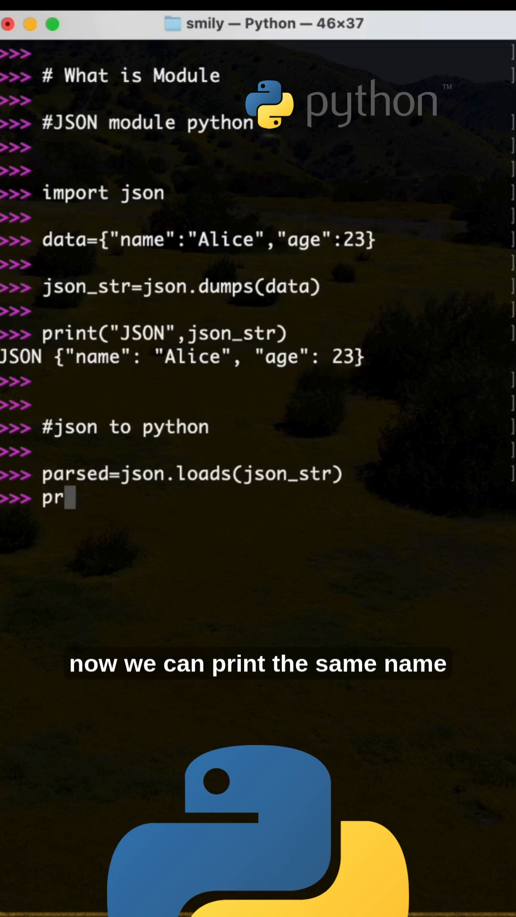
text(int()
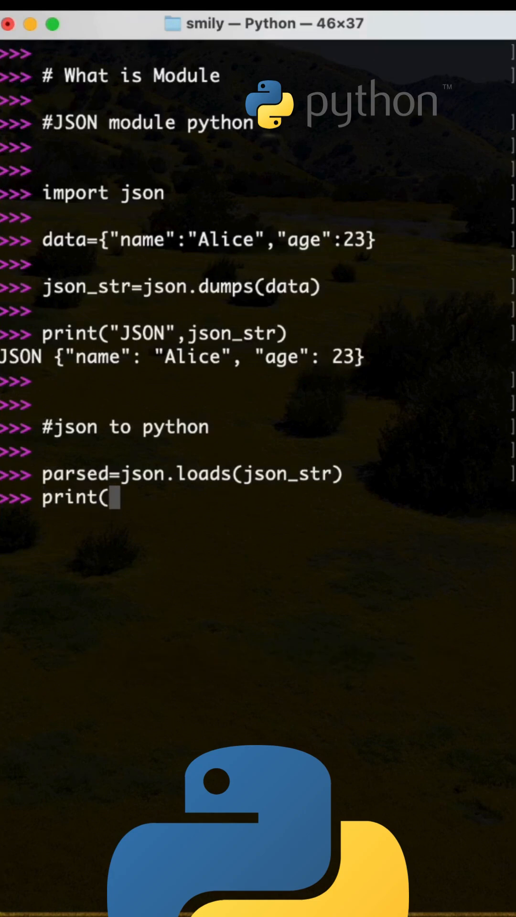
text("Name")
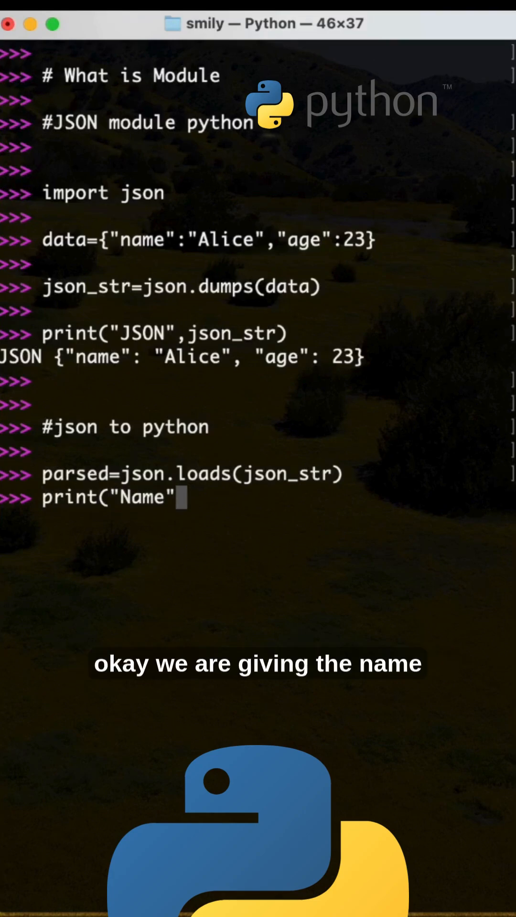
text(:")
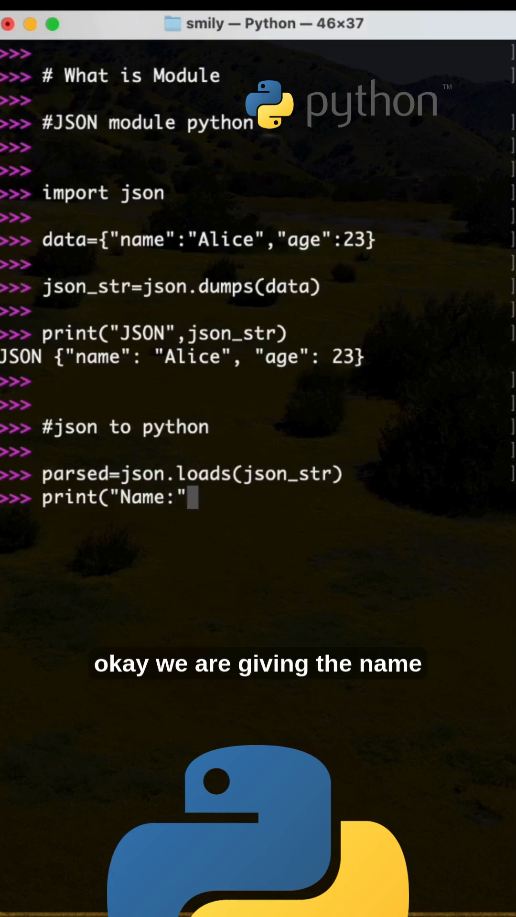
text(,pa)
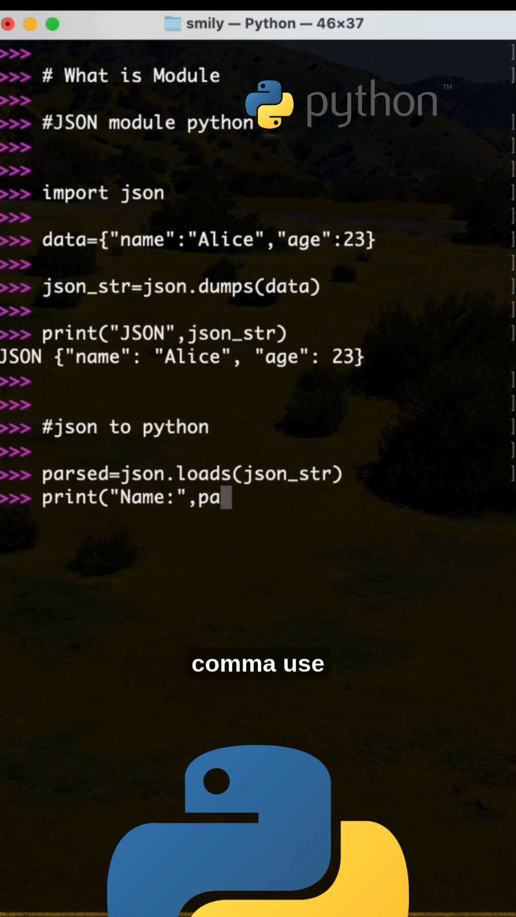
text(rse)
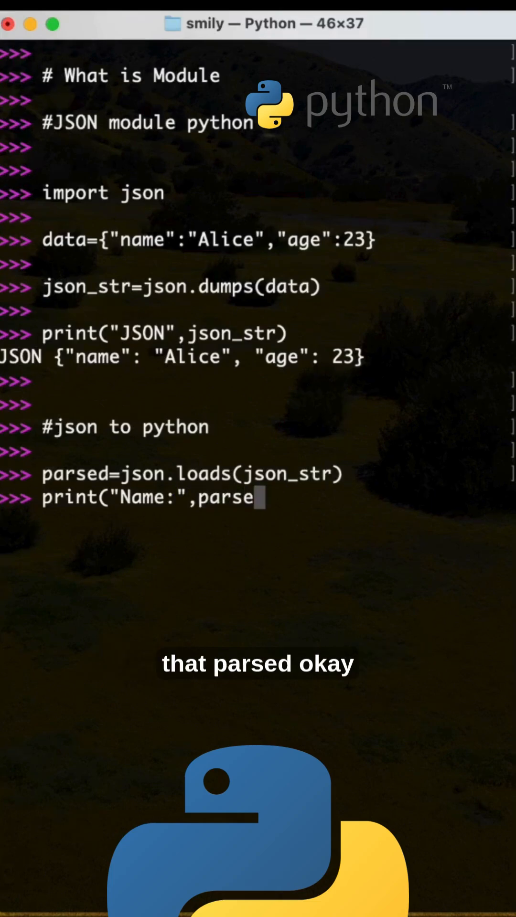
text(d[)
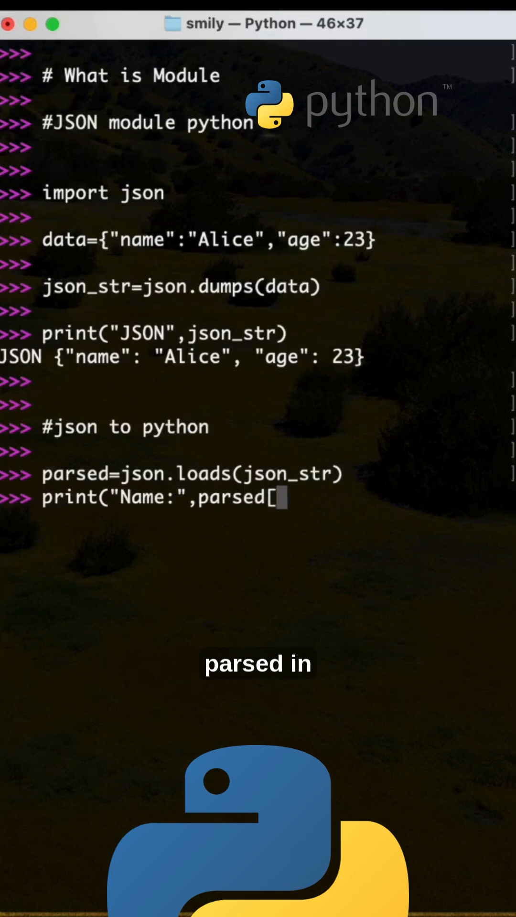
text("name")
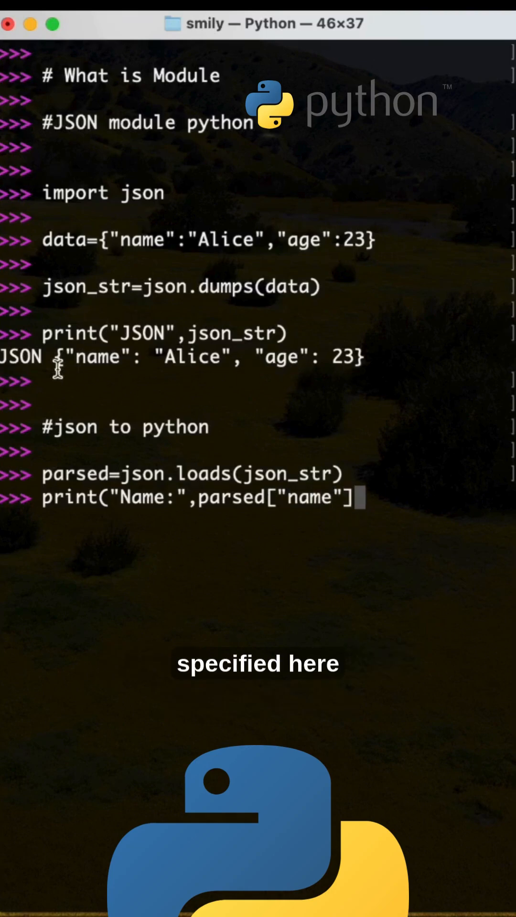
double_click(141, 239)
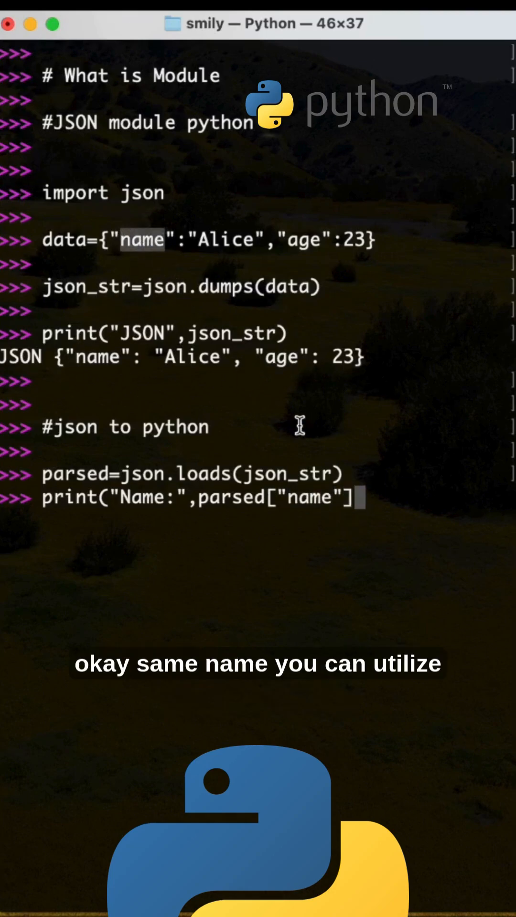
text())
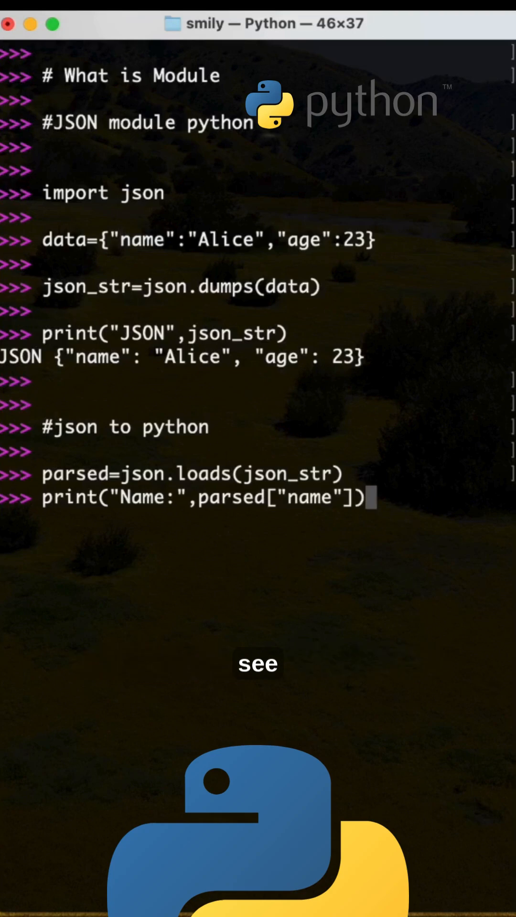